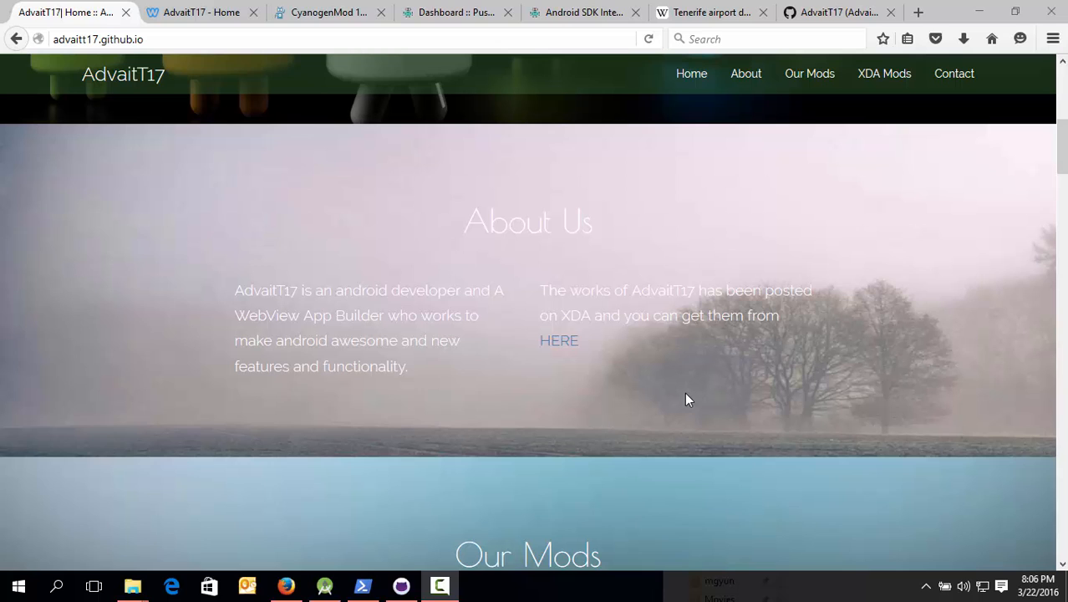
# - Copy Calculator.apk from the apktool dist folder into the SignApk folder
pyautogui.scroll(3)
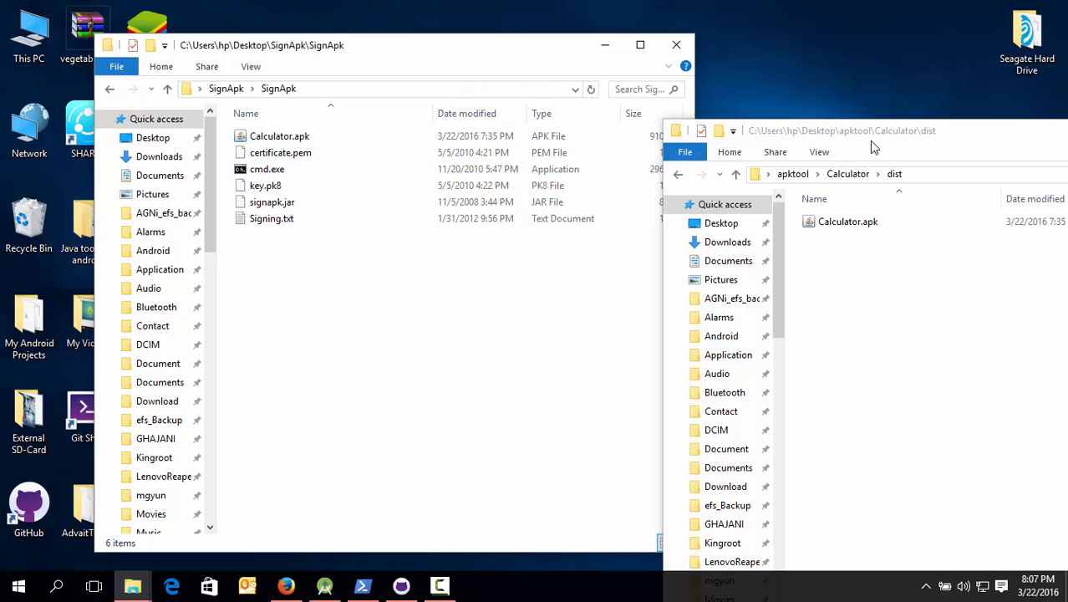
pyautogui.moveTo(873, 148); pyautogui.dragTo(736, 130)
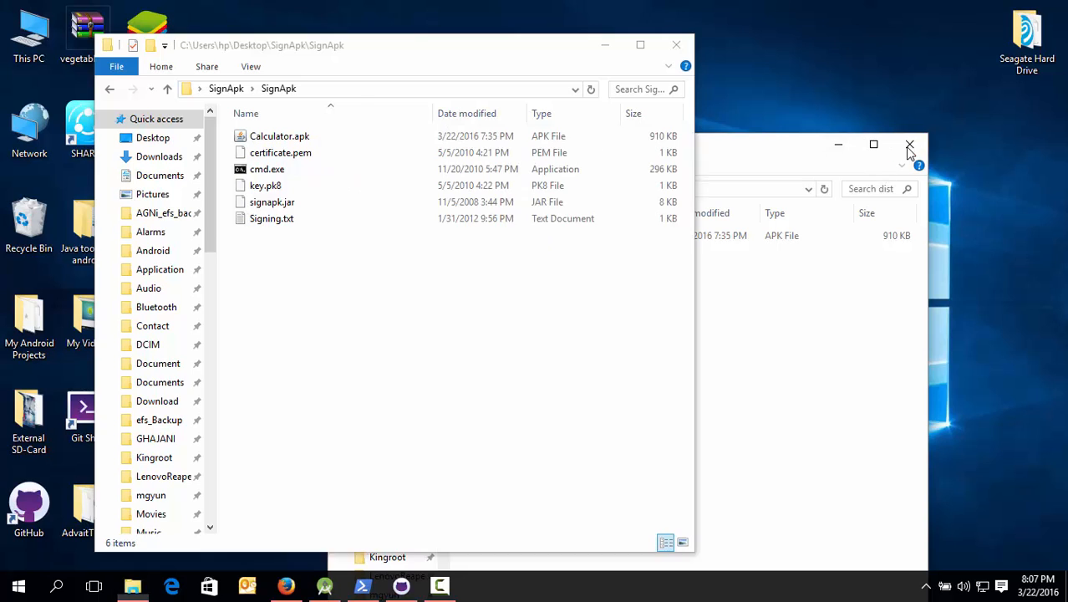
# - Close the dist folder window and select Signing.txt in the SignApk folder
pyautogui.click(910, 144)
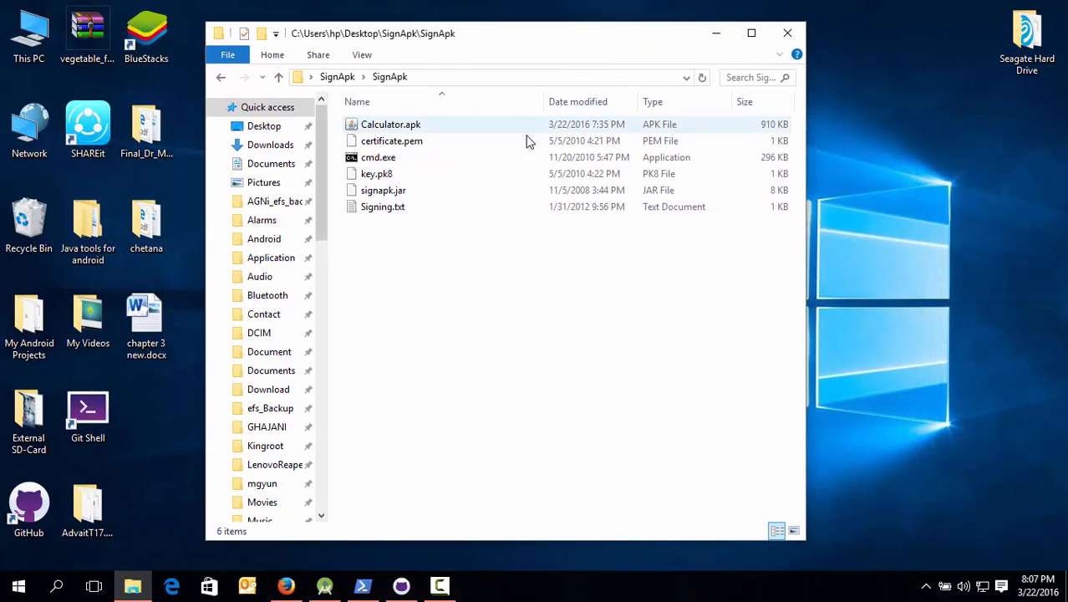
pyautogui.click(468, 271)
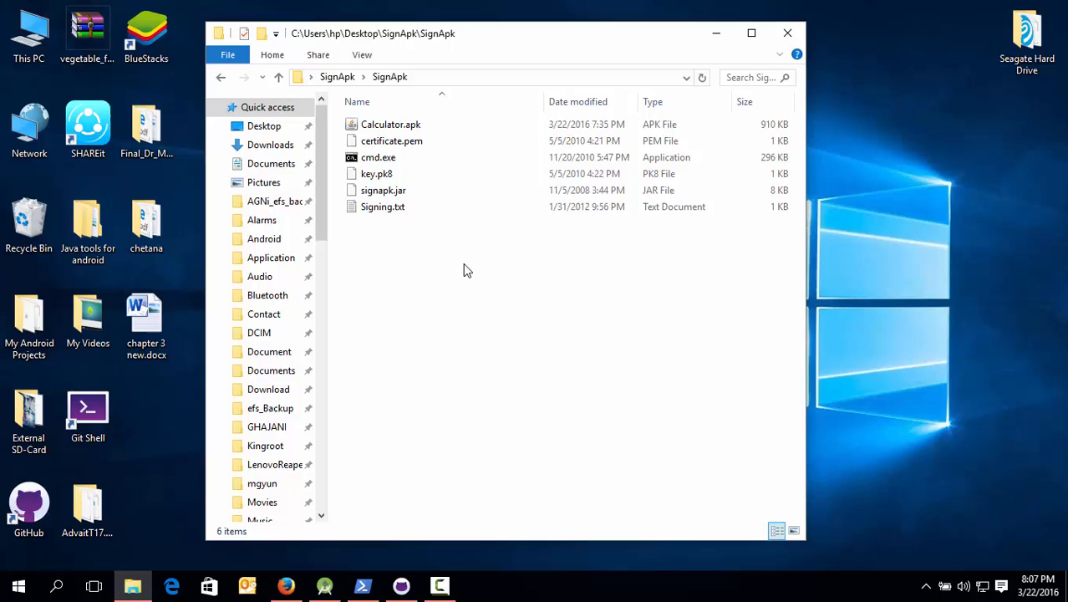
pyautogui.moveTo(516, 201)
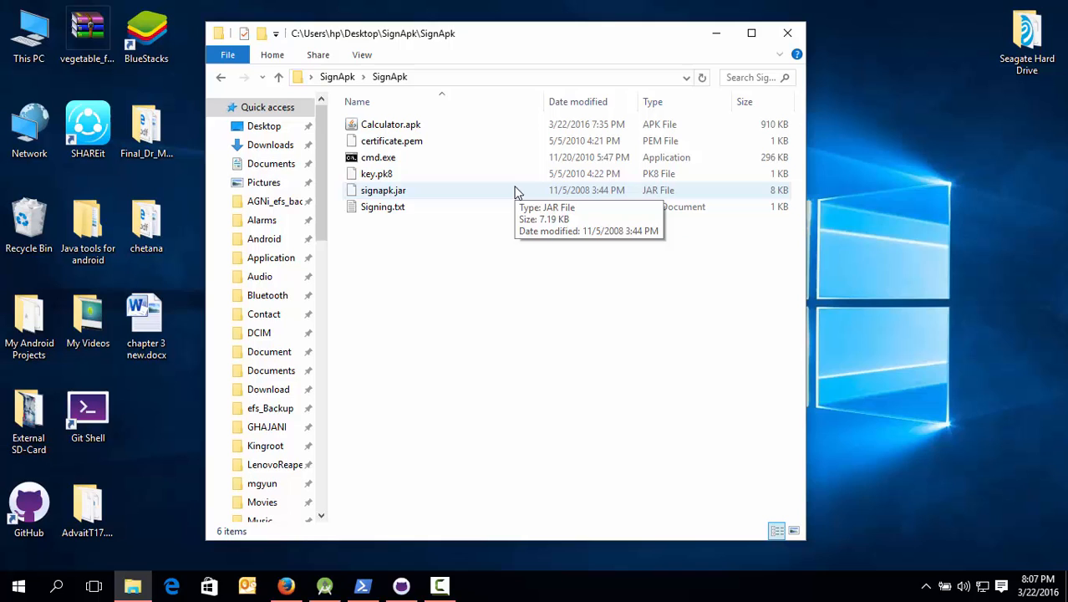
pyautogui.click(383, 207)
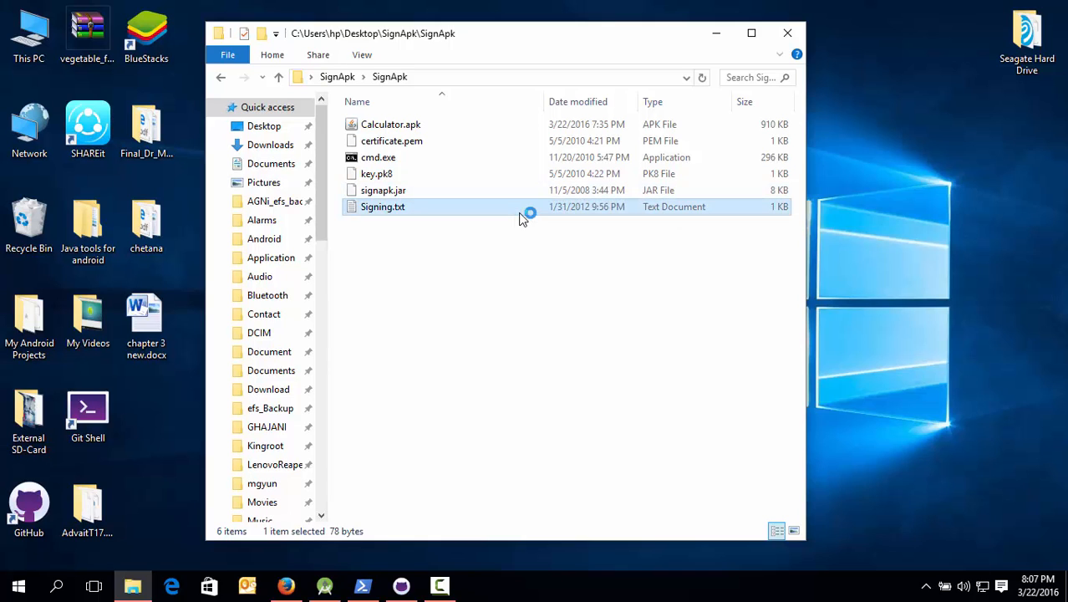
pyautogui.doubleClick(381, 207)
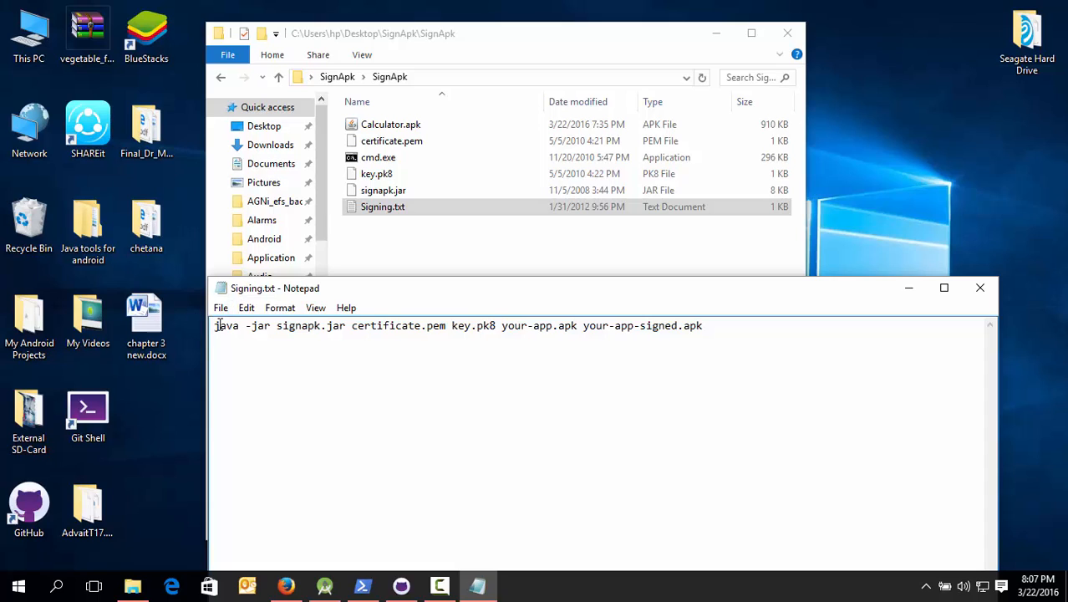
pyautogui.moveTo(214, 324); pyautogui.dragTo(498, 325)
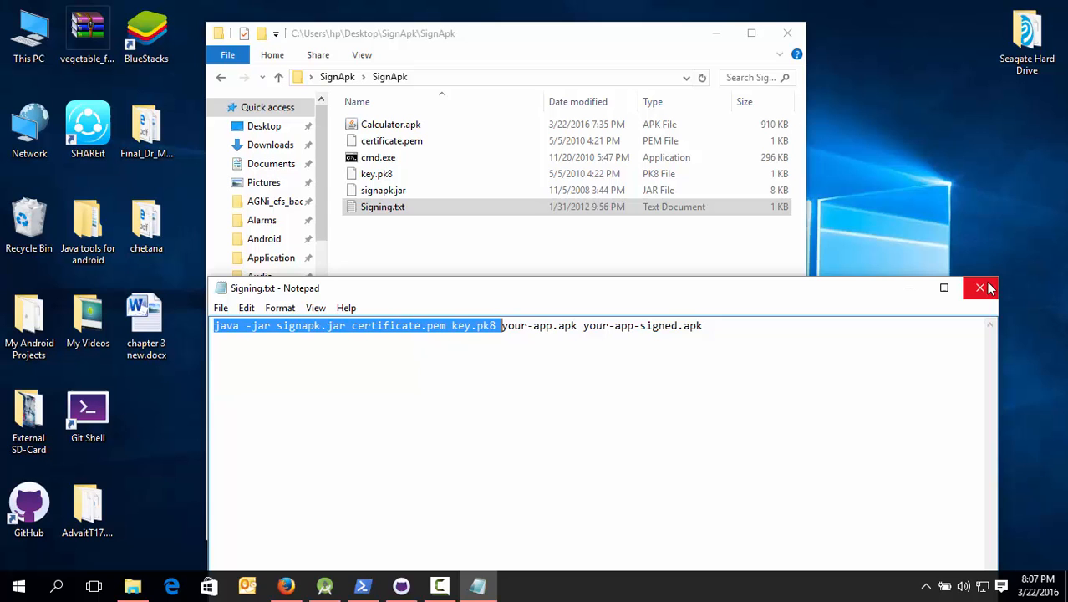
pyautogui.click(980, 288)
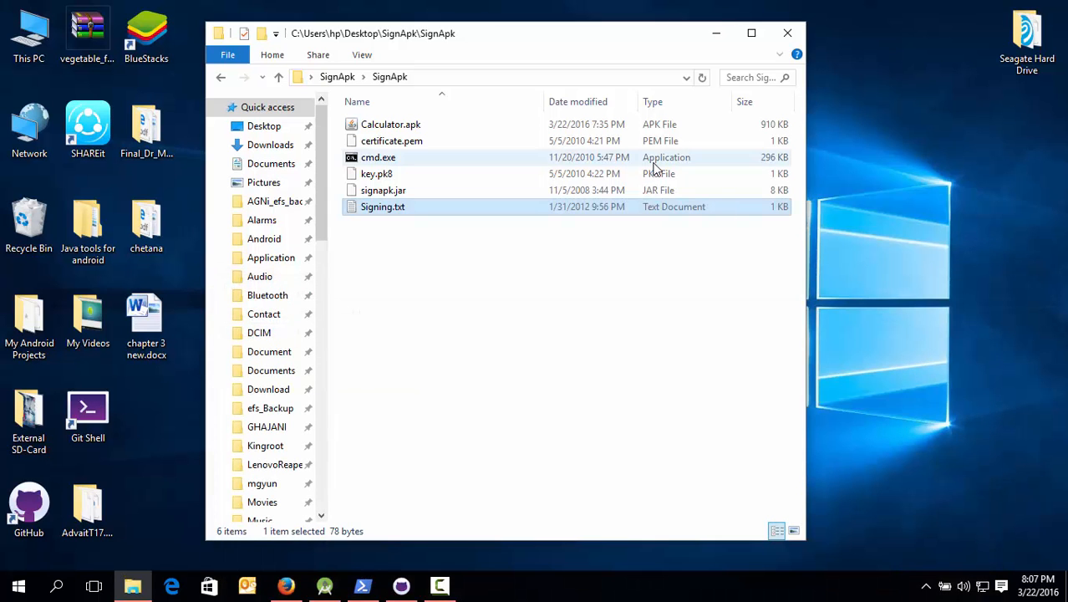
# - Launch cmd.exe and enter java -jar signapk.jar certificate.pem key.pk8 Calculator.apk Example.apk
pyautogui.doubleClick(377, 157)
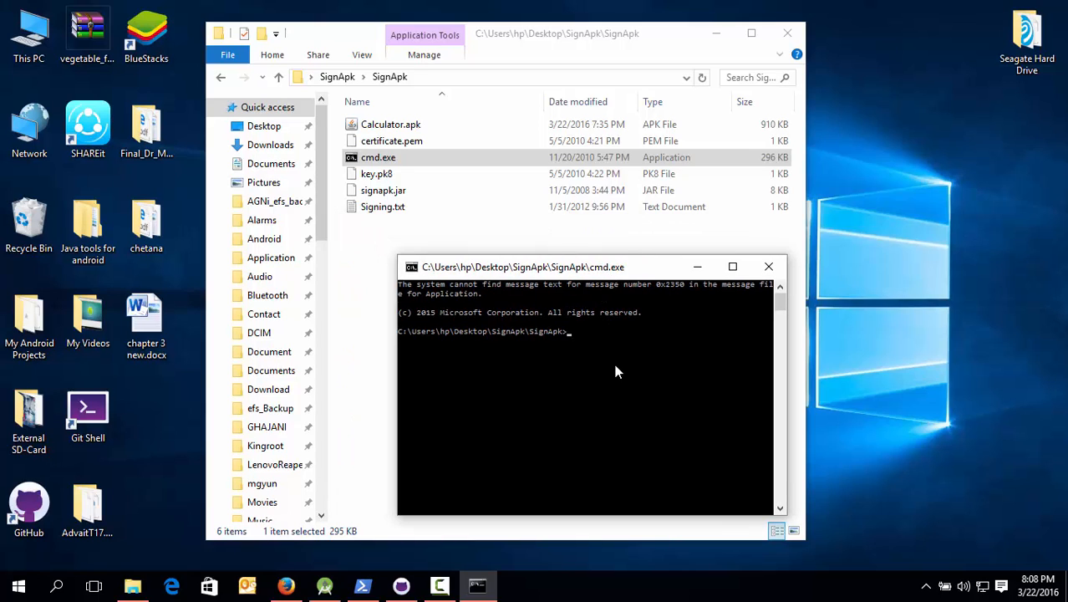
pyautogui.write('java -jar signapk.jar certificate.pem key.pk8')
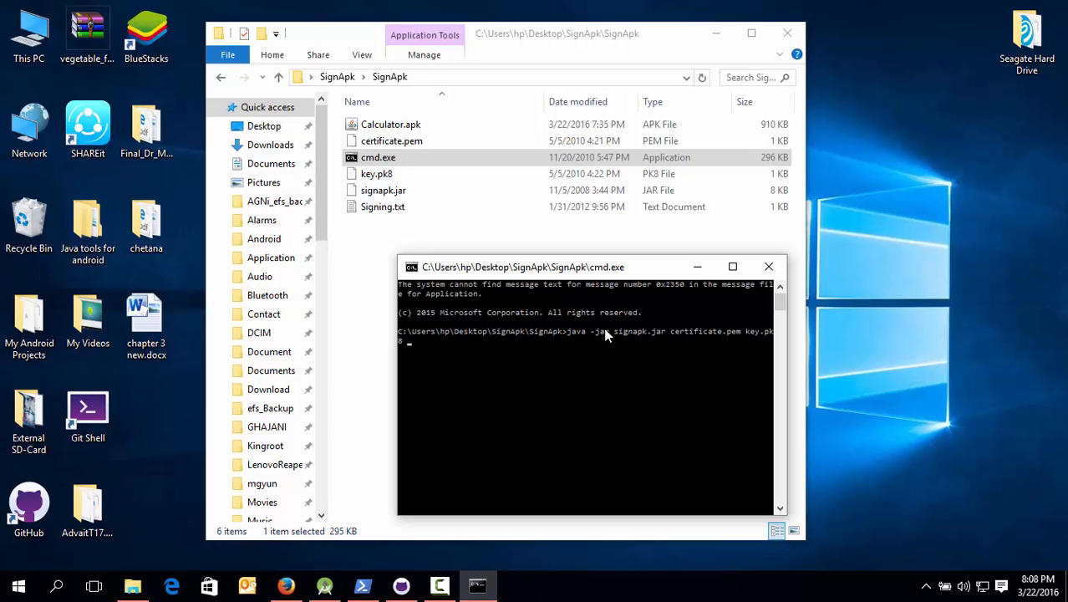
pyautogui.write('Calculator.apk')
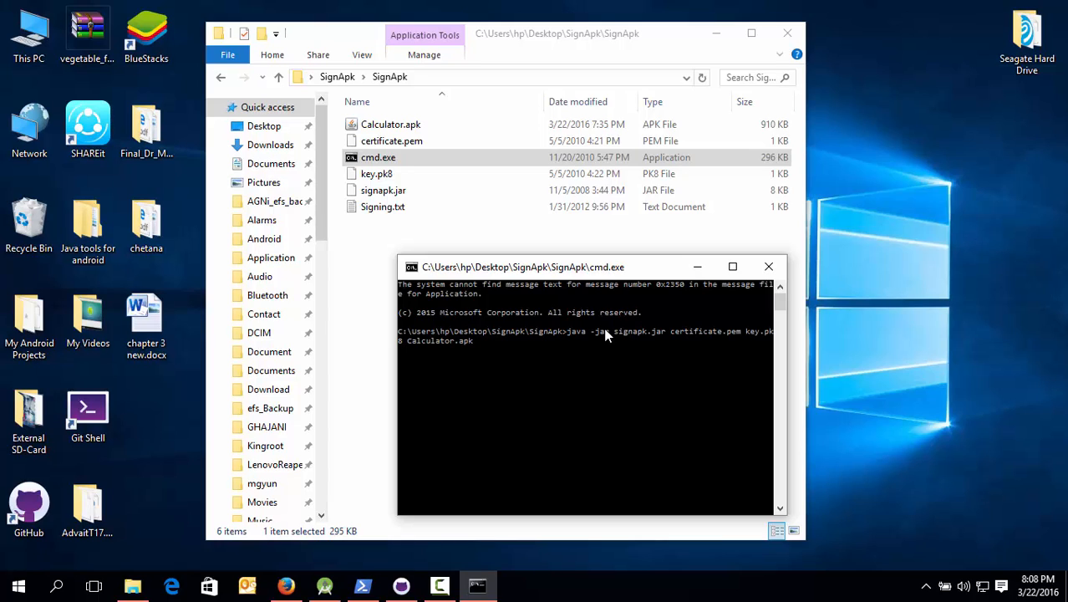
pyautogui.write('c')
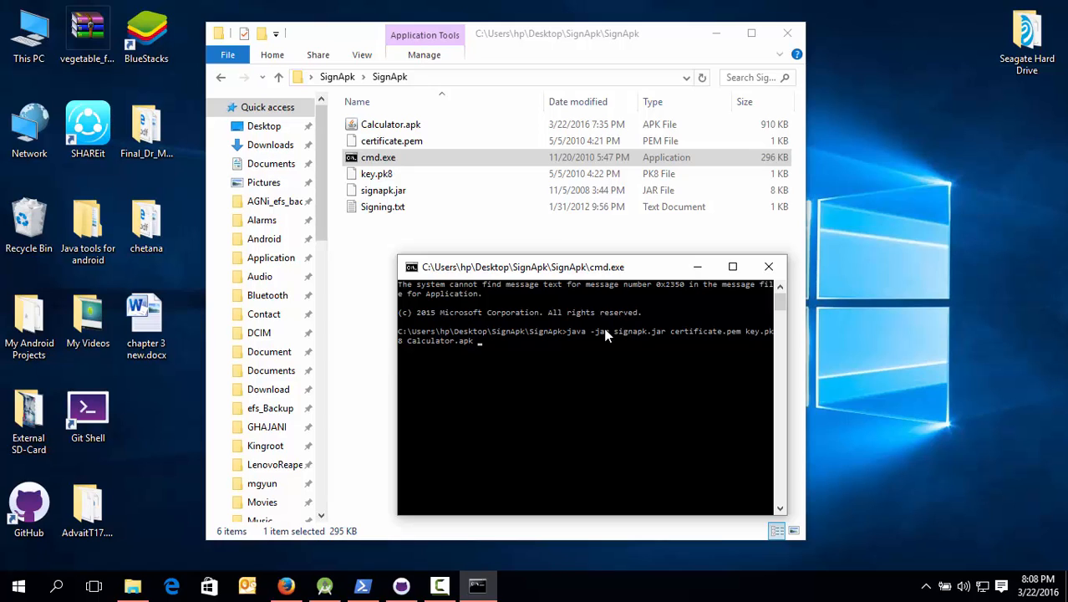
pyautogui.write('Example')
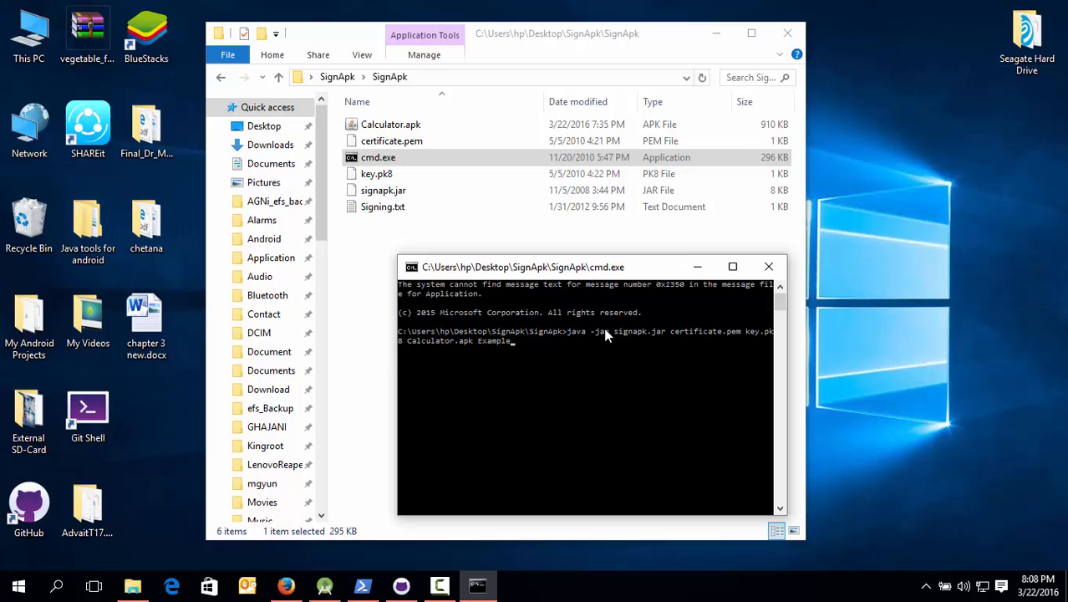
pyautogui.write('.apk')
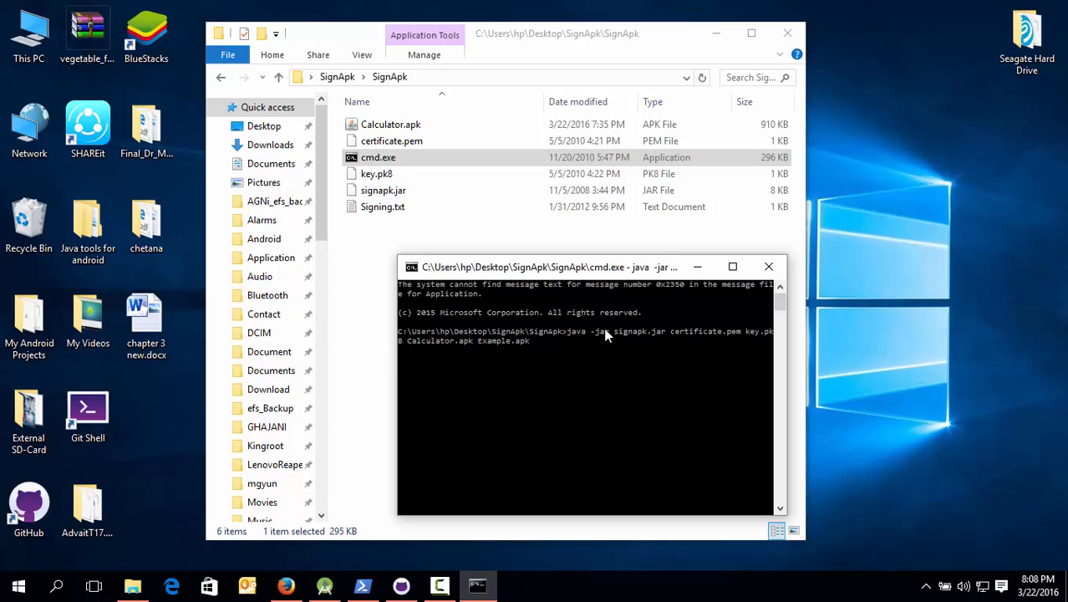
pyautogui.moveTo(526, 331)
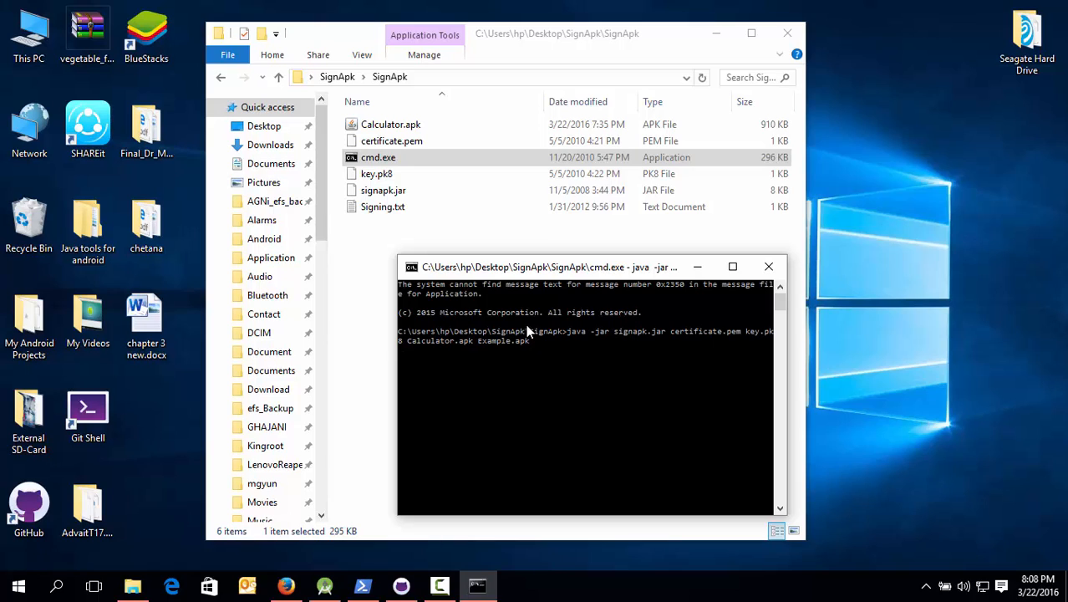